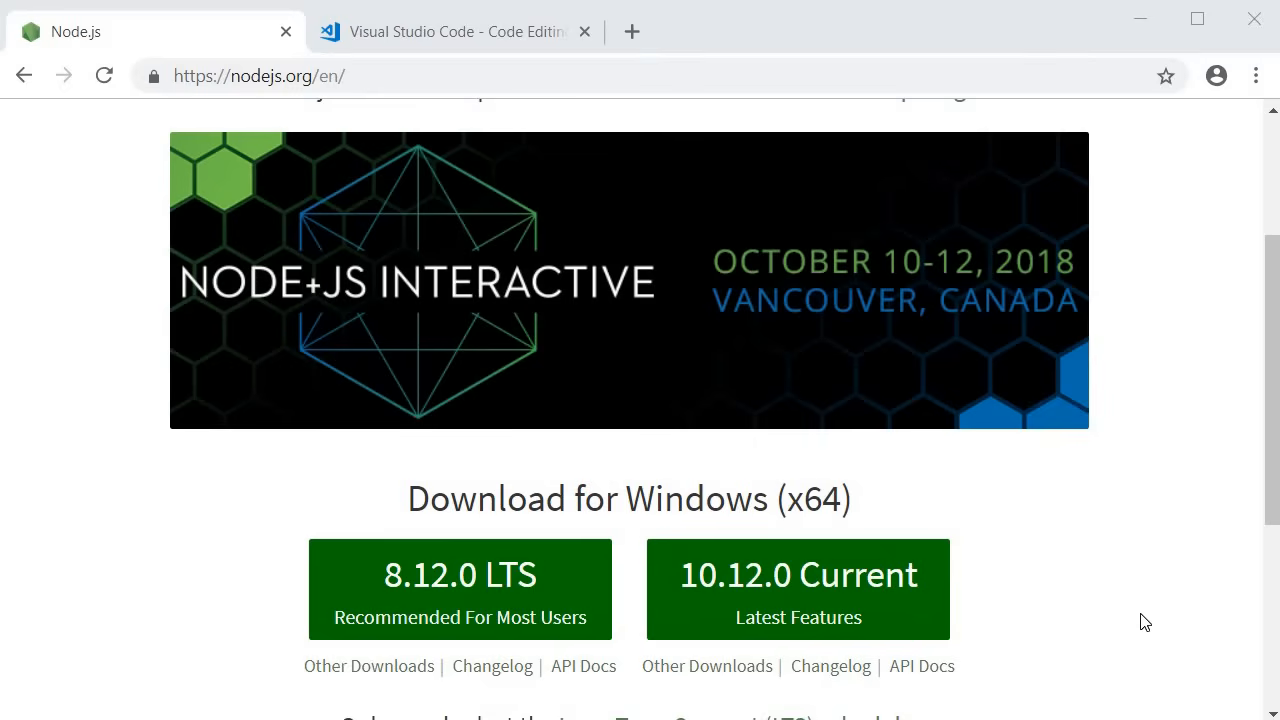
mouse_move(1140, 612)
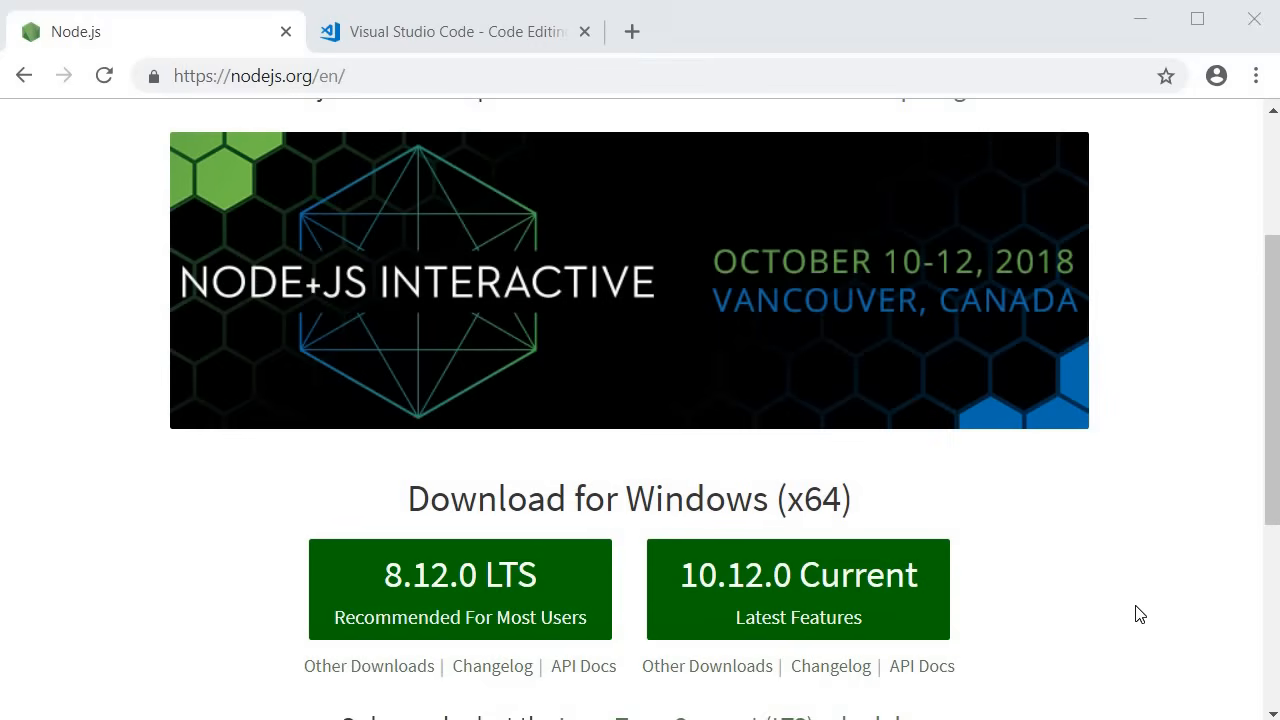
Step: Switch Chrome to the Visual Studio Code website tab
left_click(455, 31)
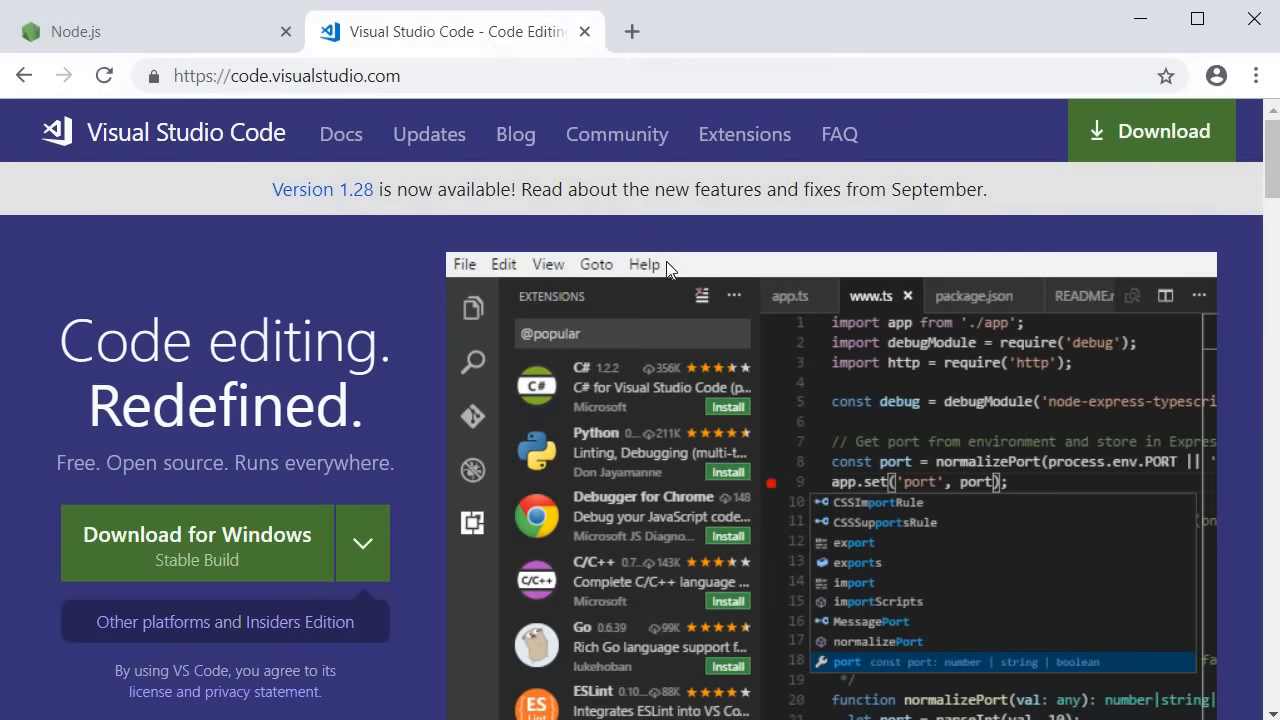
mouse_move(752, 312)
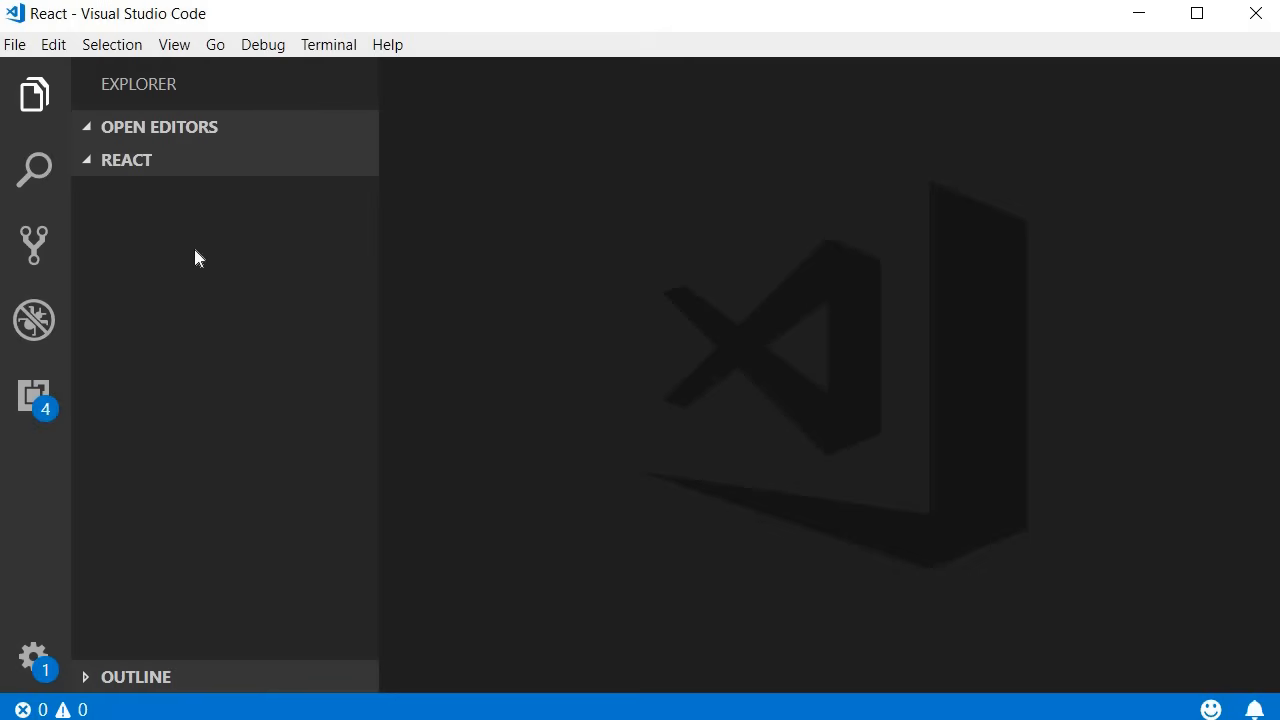
mouse_move(140, 164)
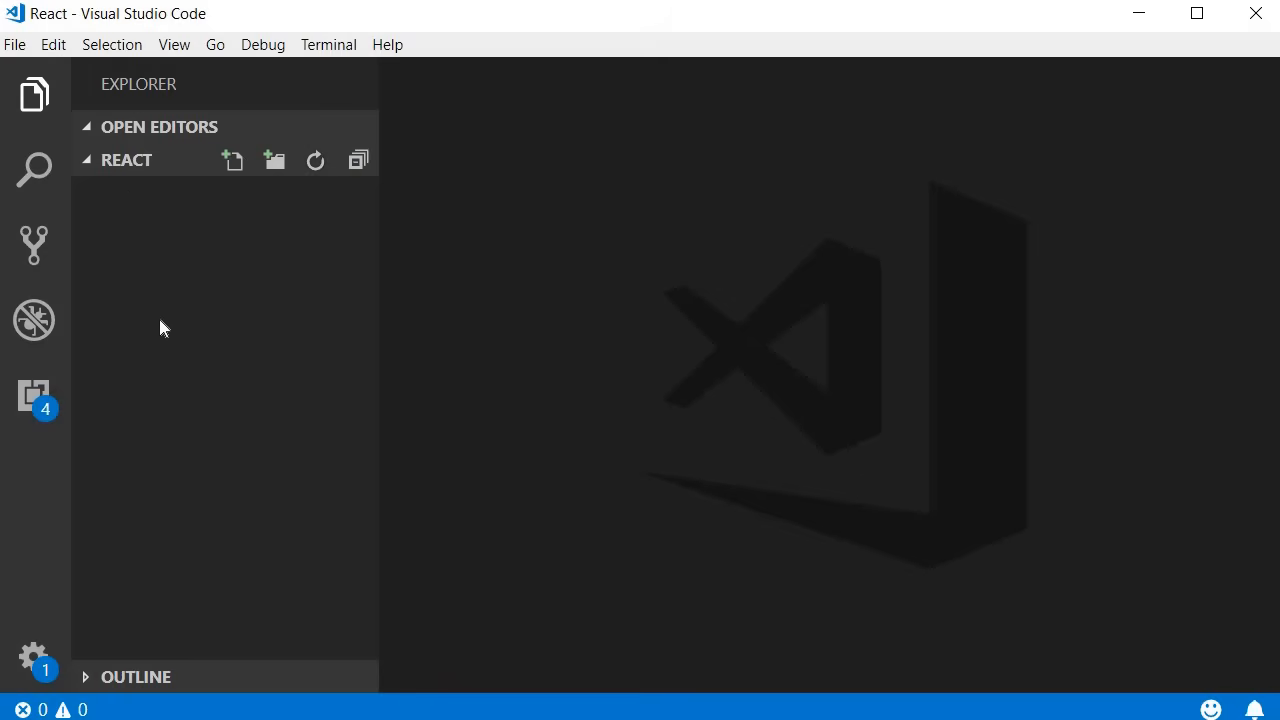
mouse_move(135, 184)
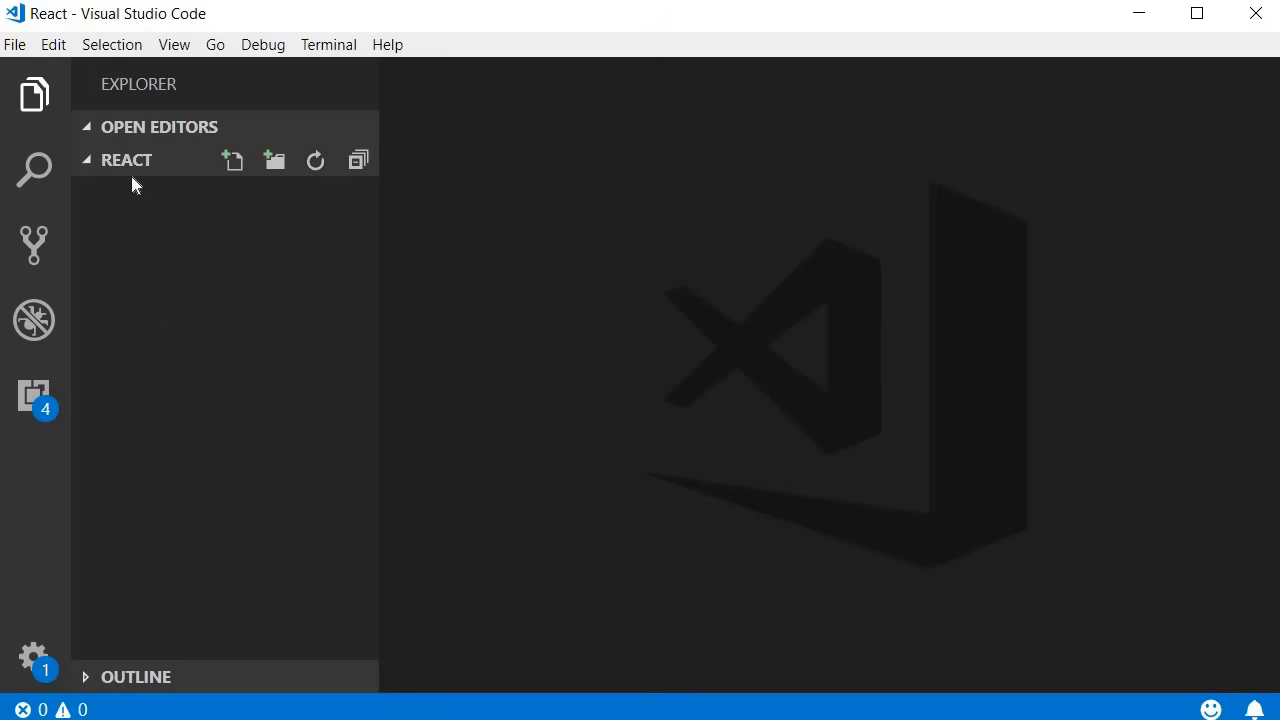
mouse_move(197, 337)
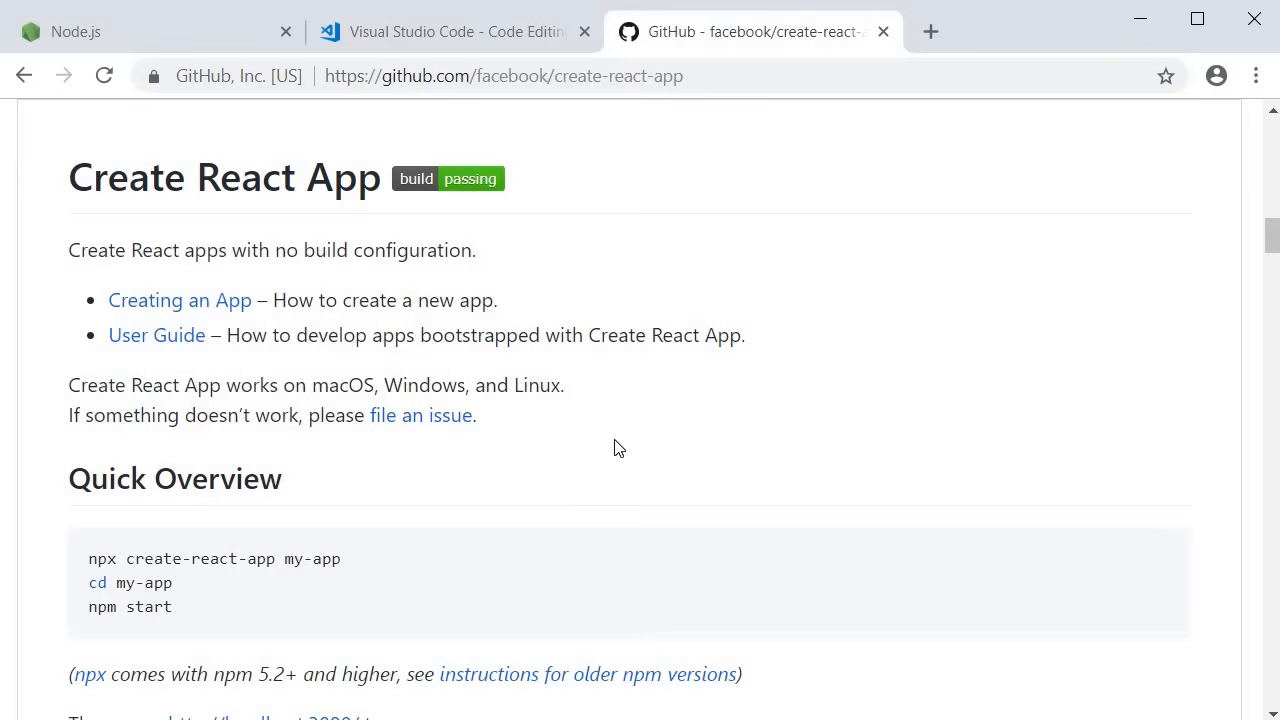
mouse_move(620, 458)
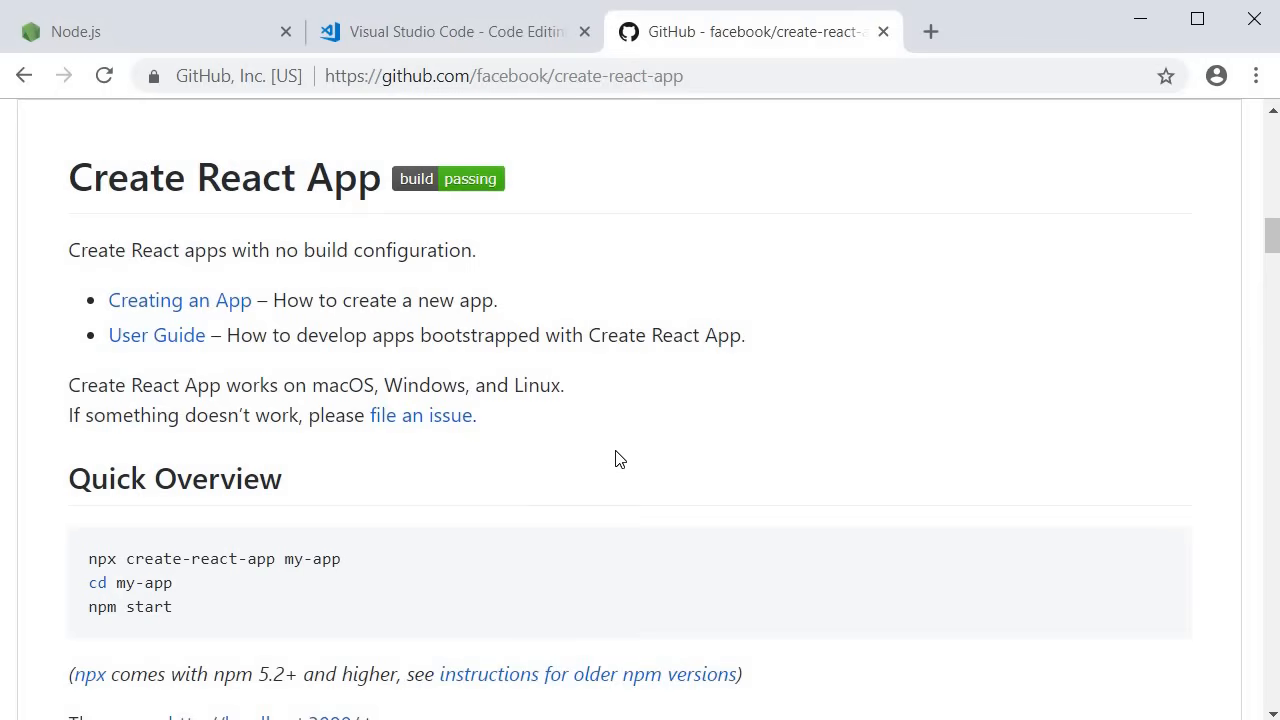
mouse_move(654, 598)
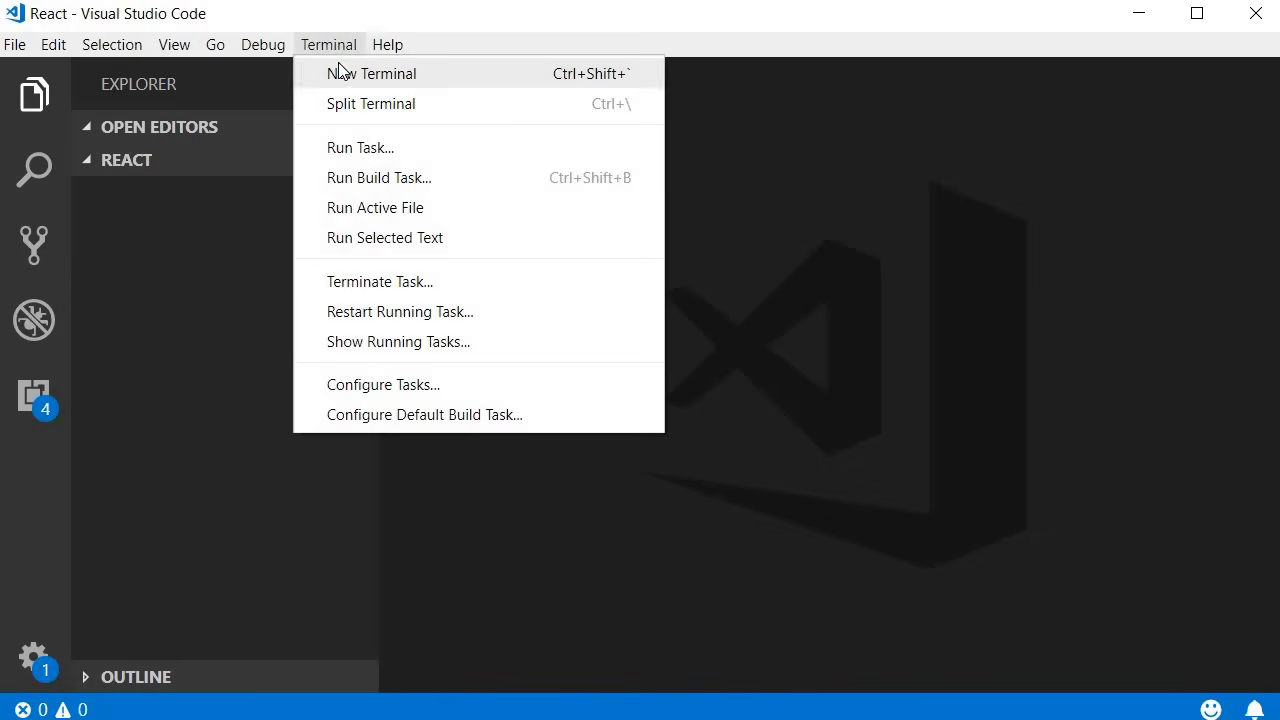
Step: In a new terminal, run npx create-react-app hello-world in the React folder
left_click(371, 72)
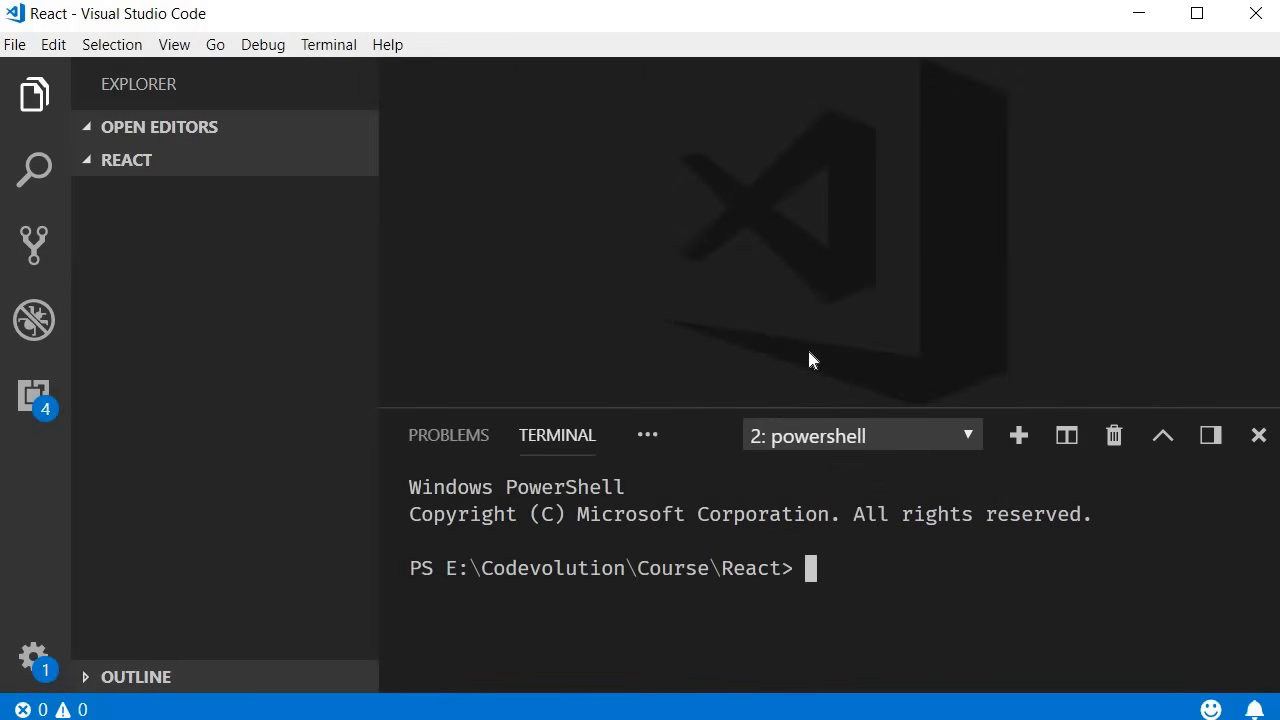
type("npx create-react-app")
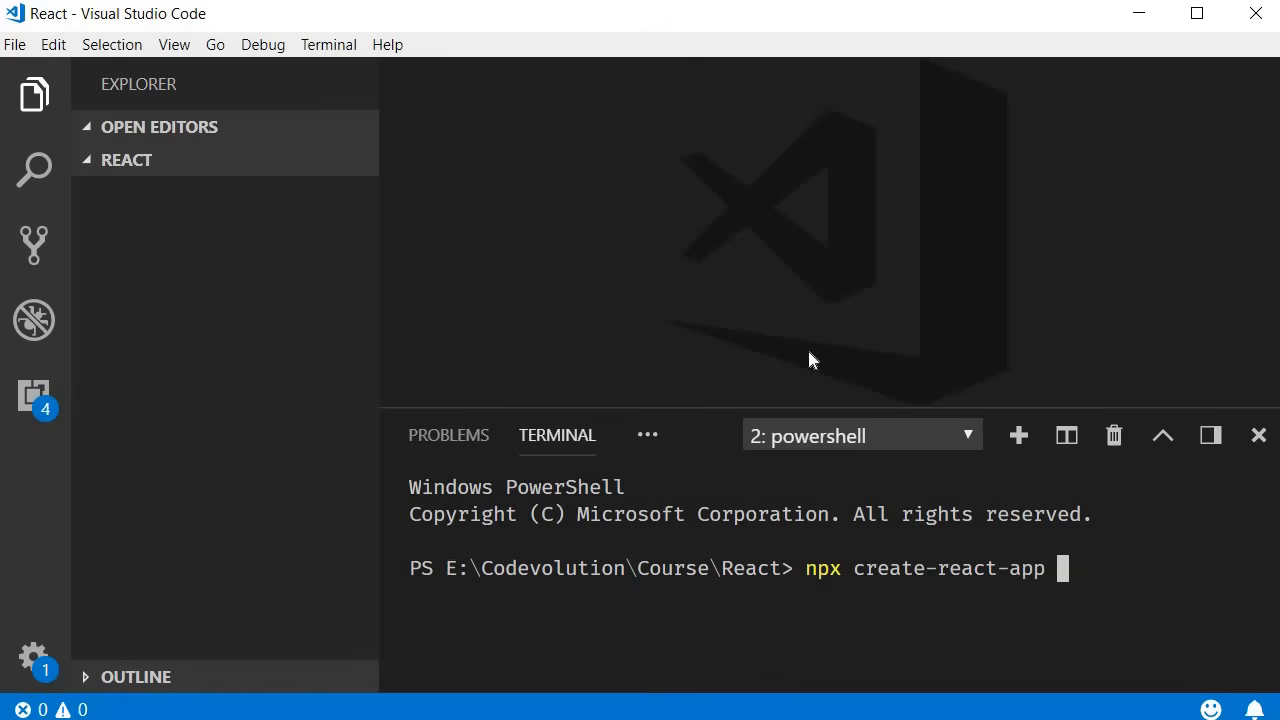
type("hello")
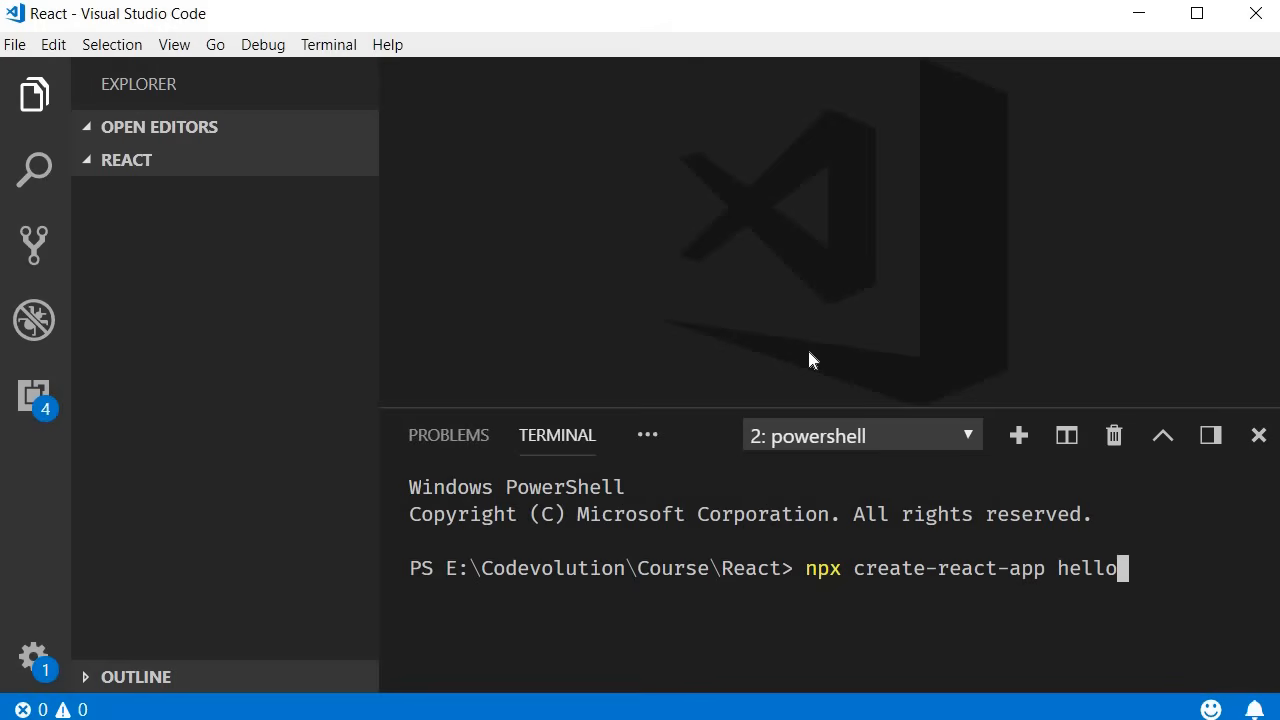
key("Enter")
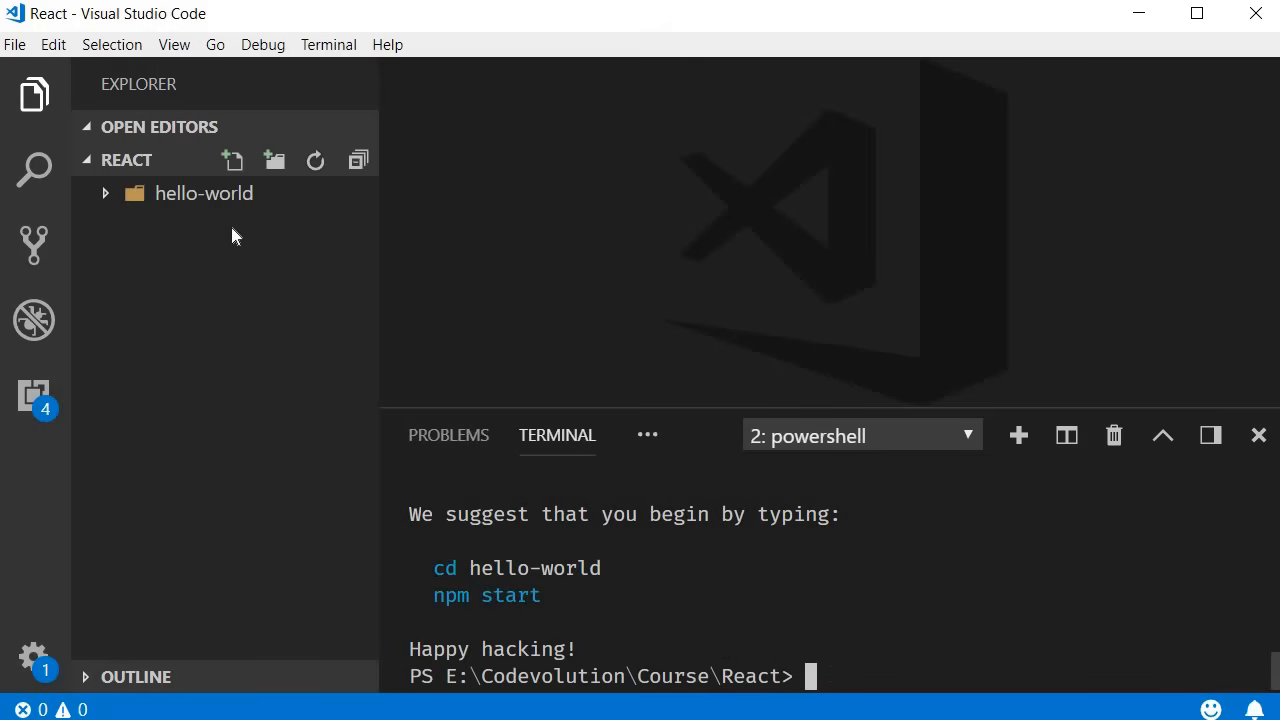
mouse_move(220, 227)
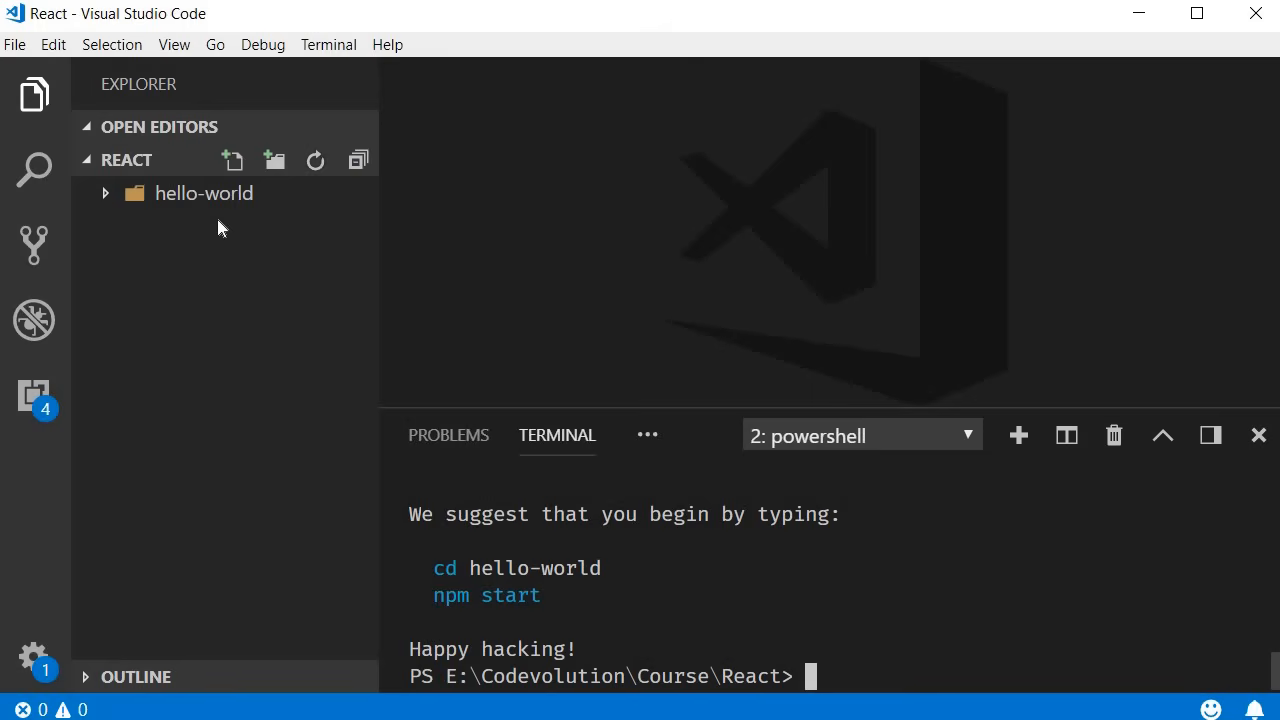
mouse_move(882, 668)
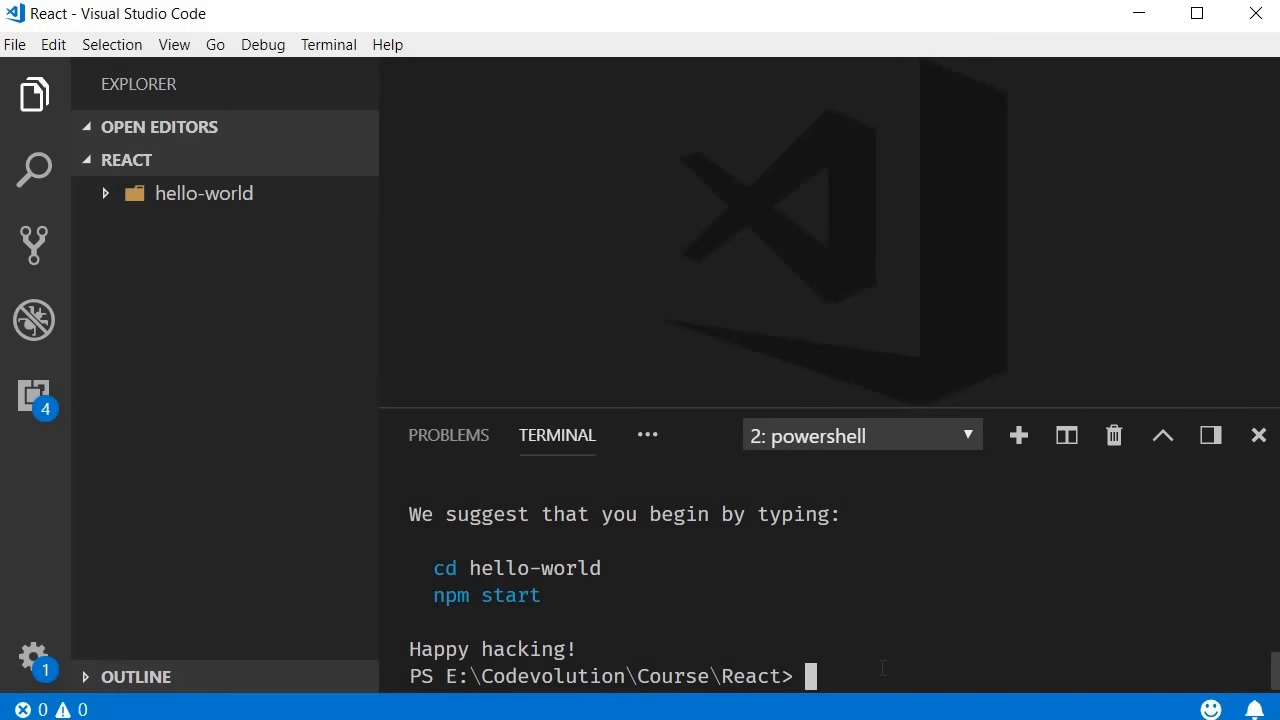
Step: Run cd .\hello-world\ and npm start to serve the app at localhost:3000
type("cd h")
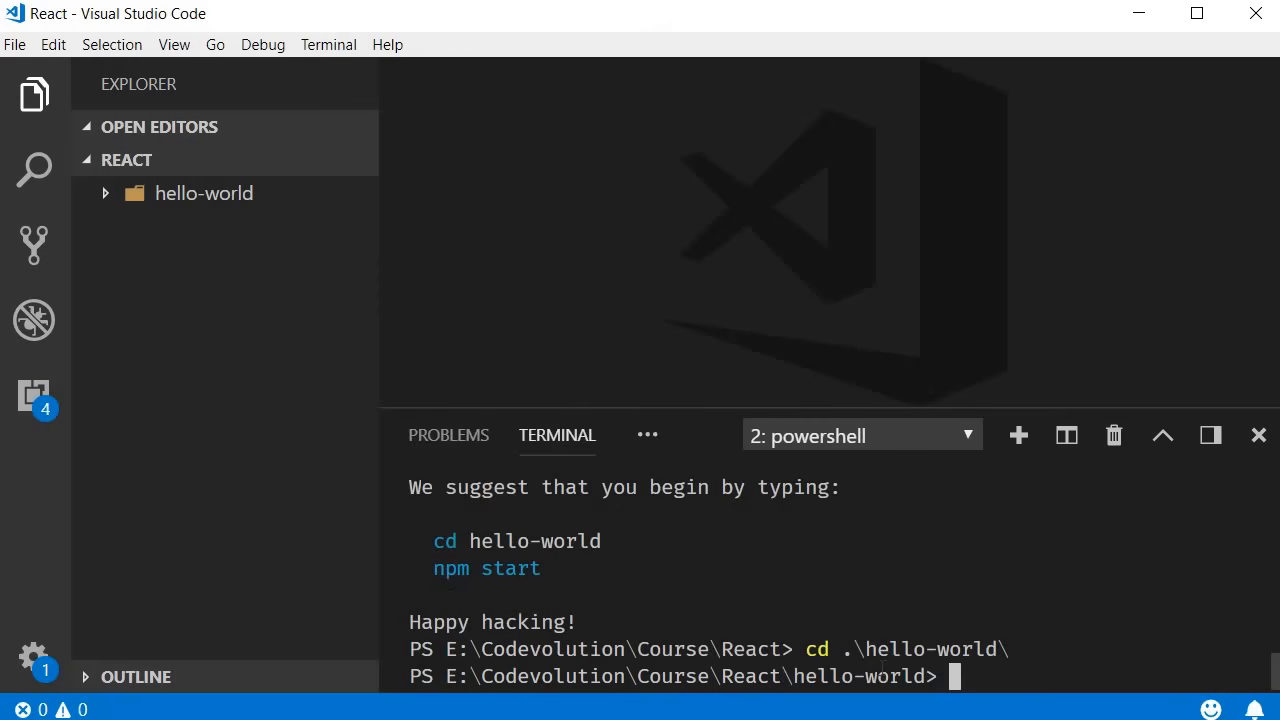
type("npm")
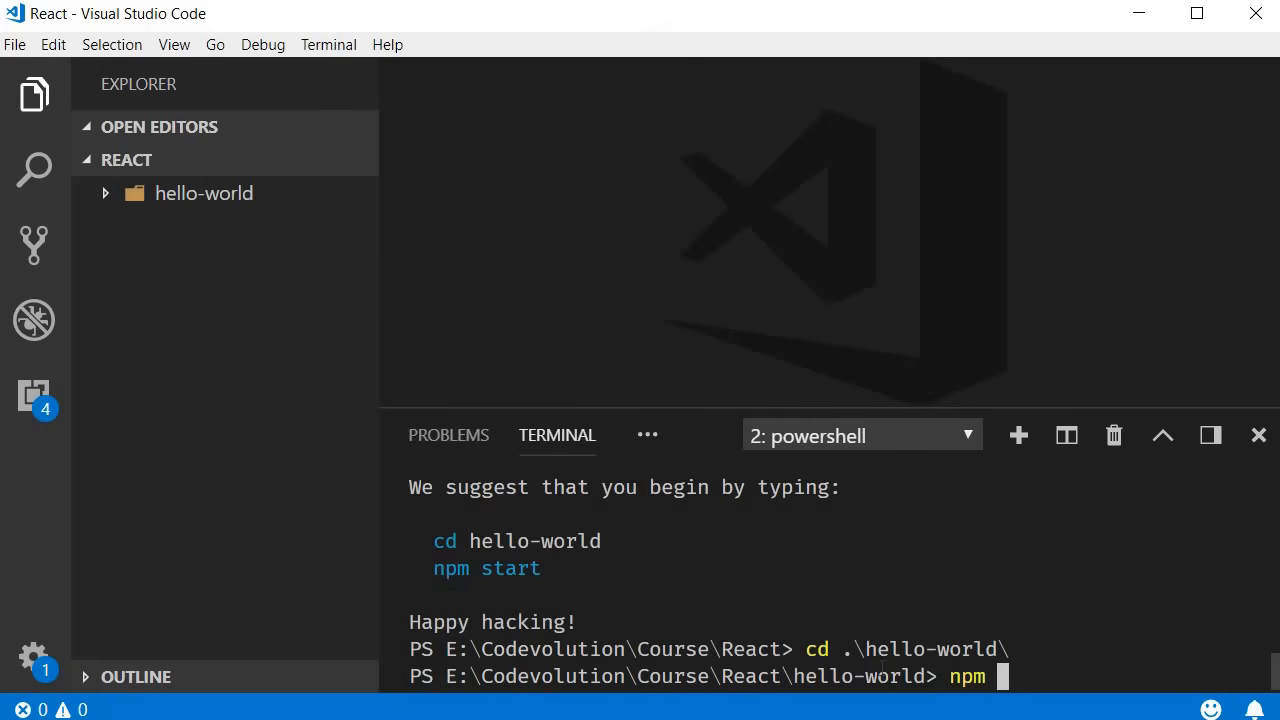
type("start")
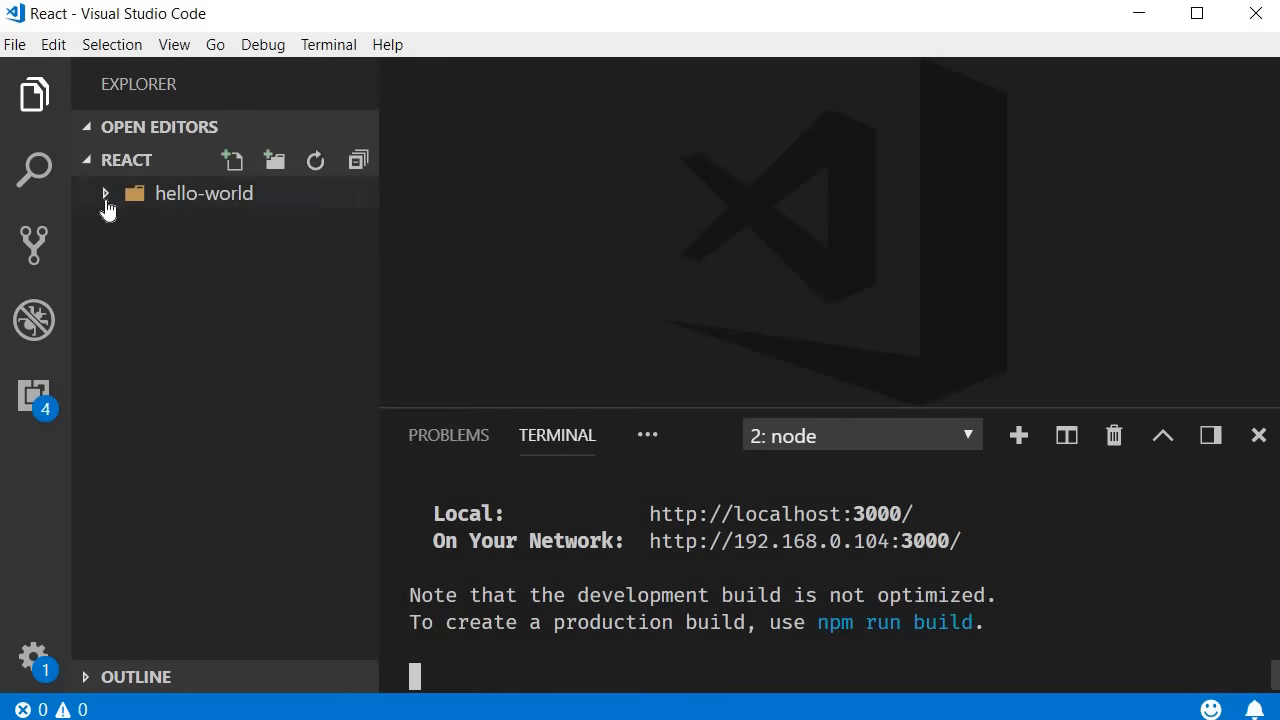
Step: Expand hello-world and src in the Explorer and open App.js
left_click(203, 193)
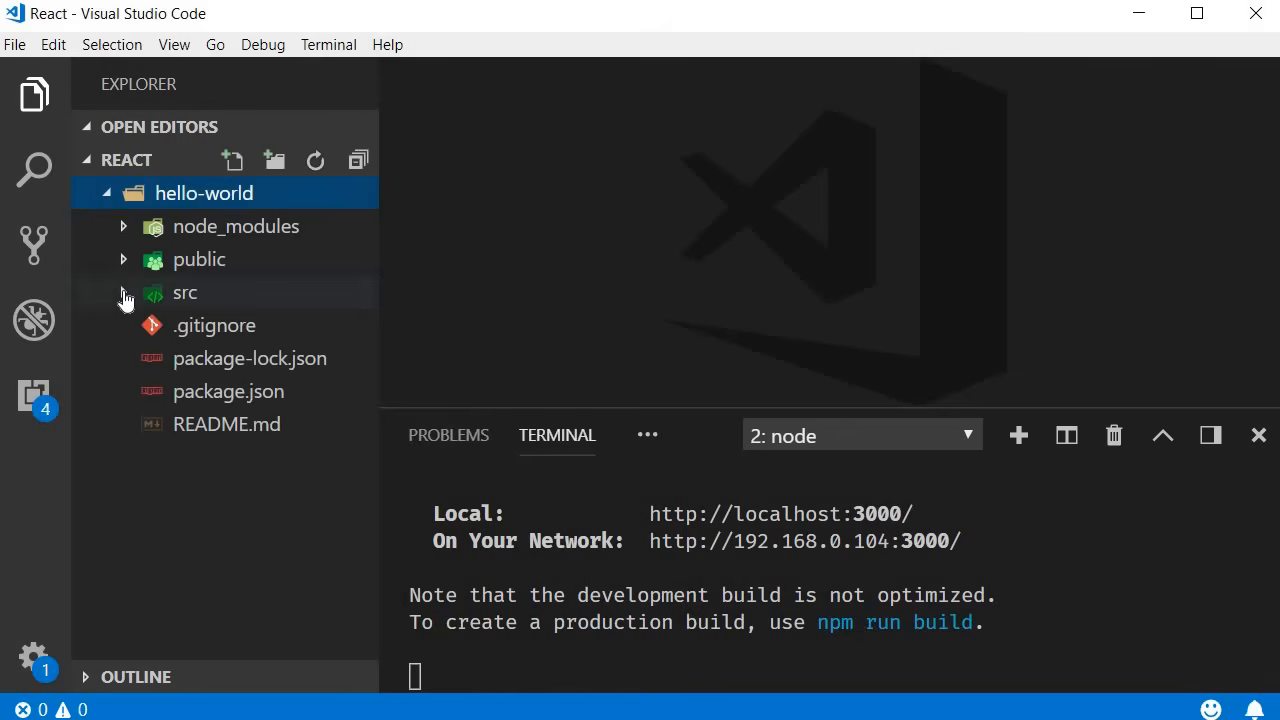
left_click(185, 292)
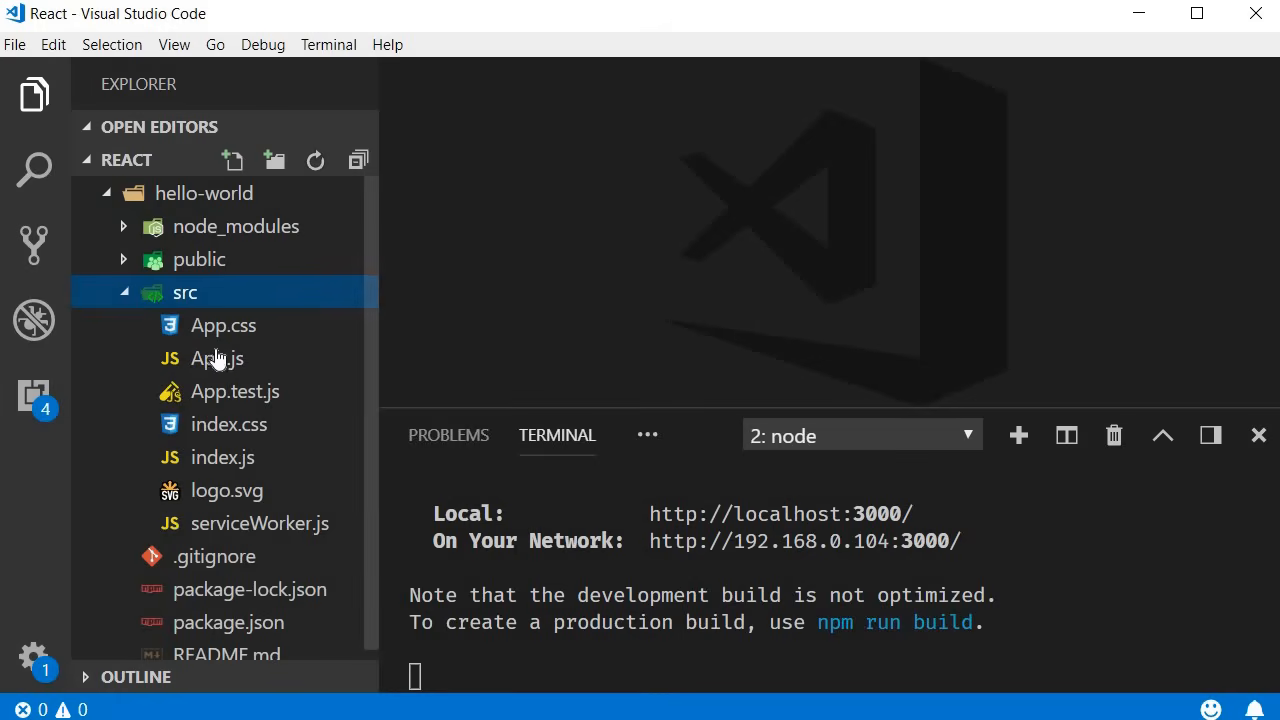
mouse_move(217, 358)
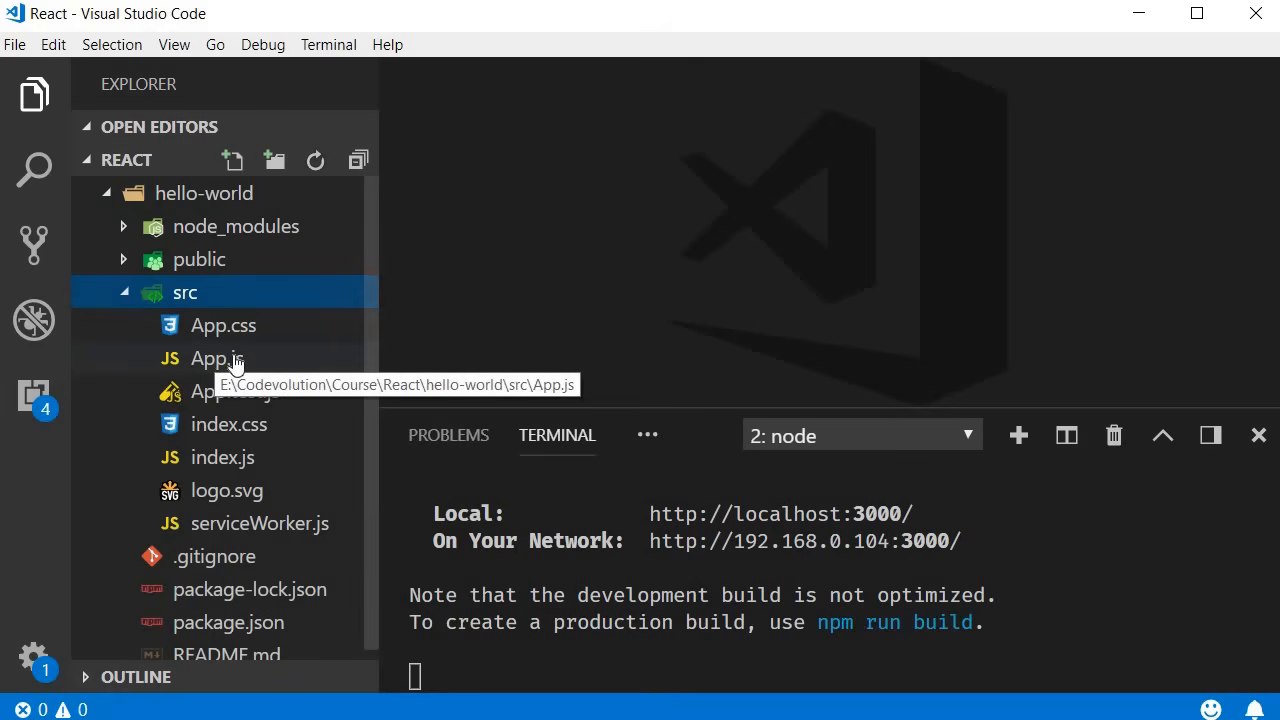
double_click(211, 358)
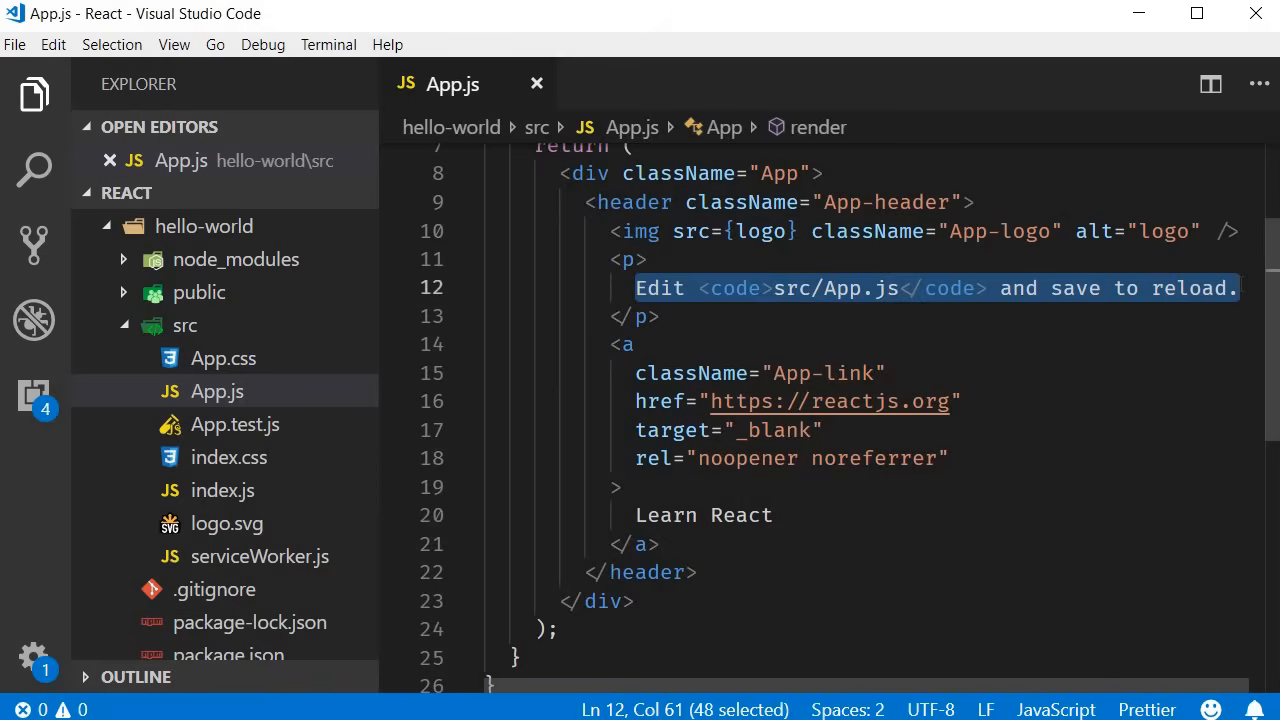
Step: Replace the paragraph text with 'Hello World!' and save App.js
type("Hello Wo")
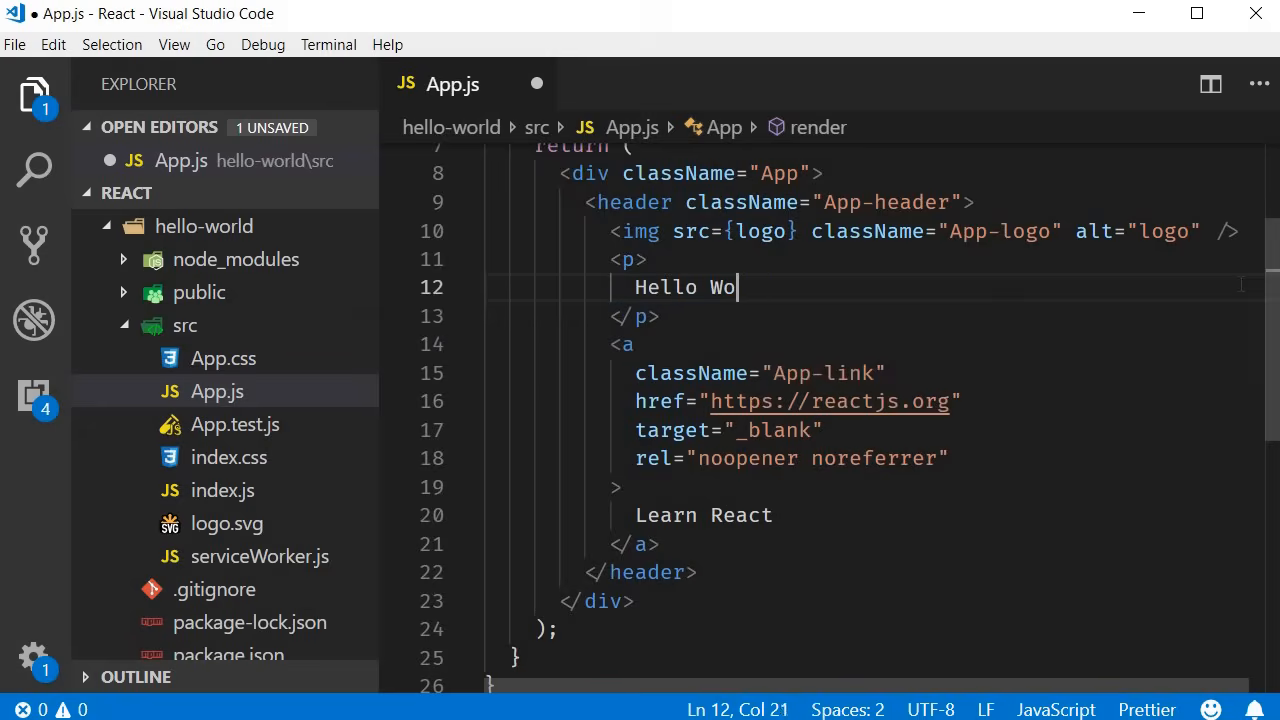
type("rld!")
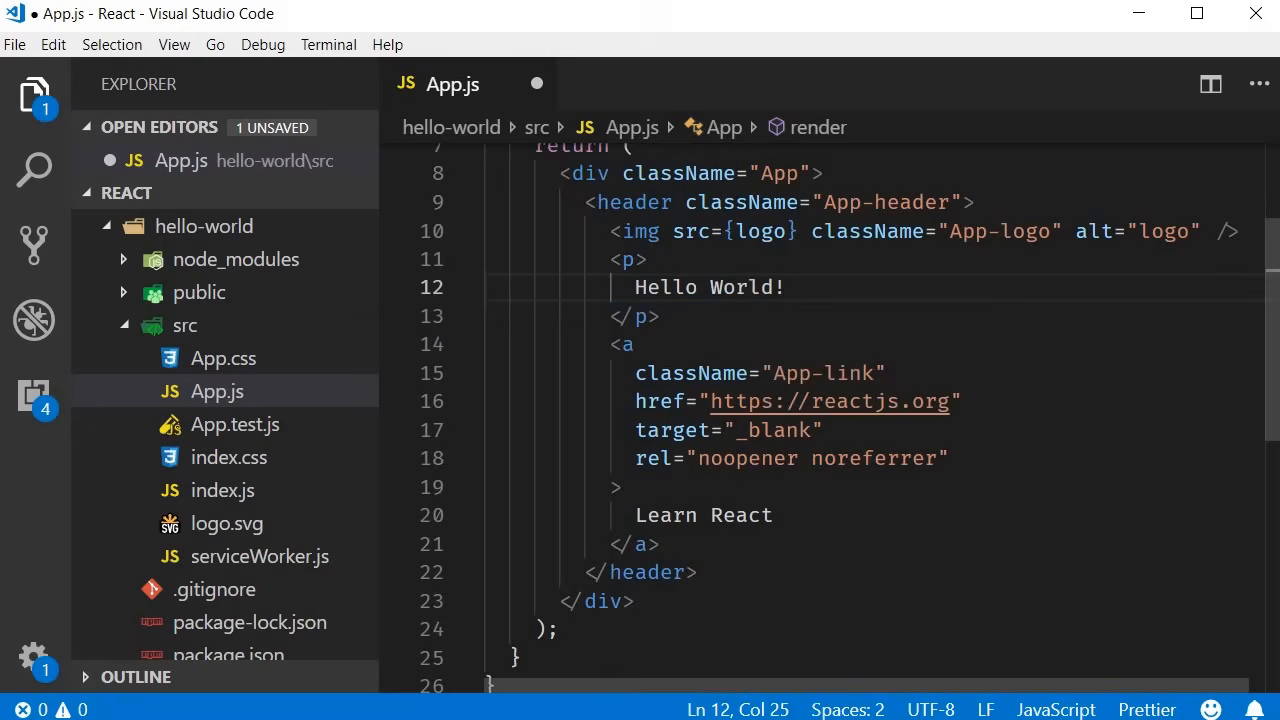
key("Ctrl+S")
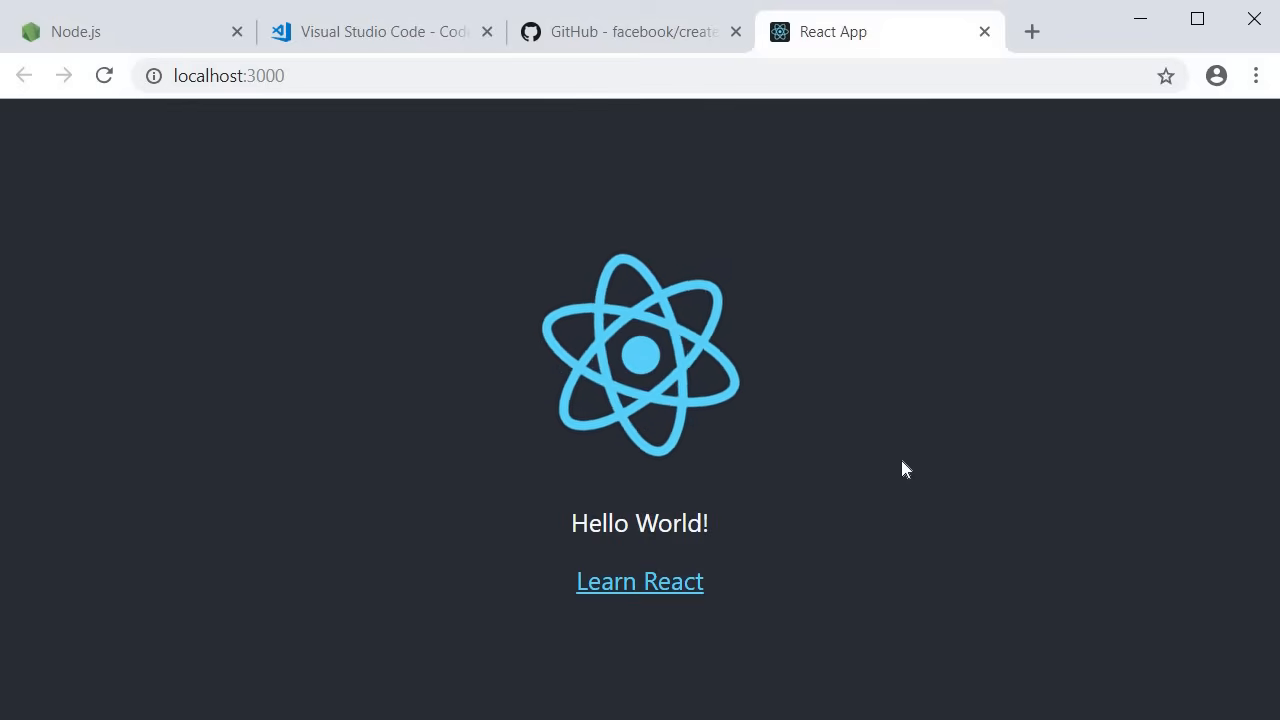
mouse_move(910, 604)
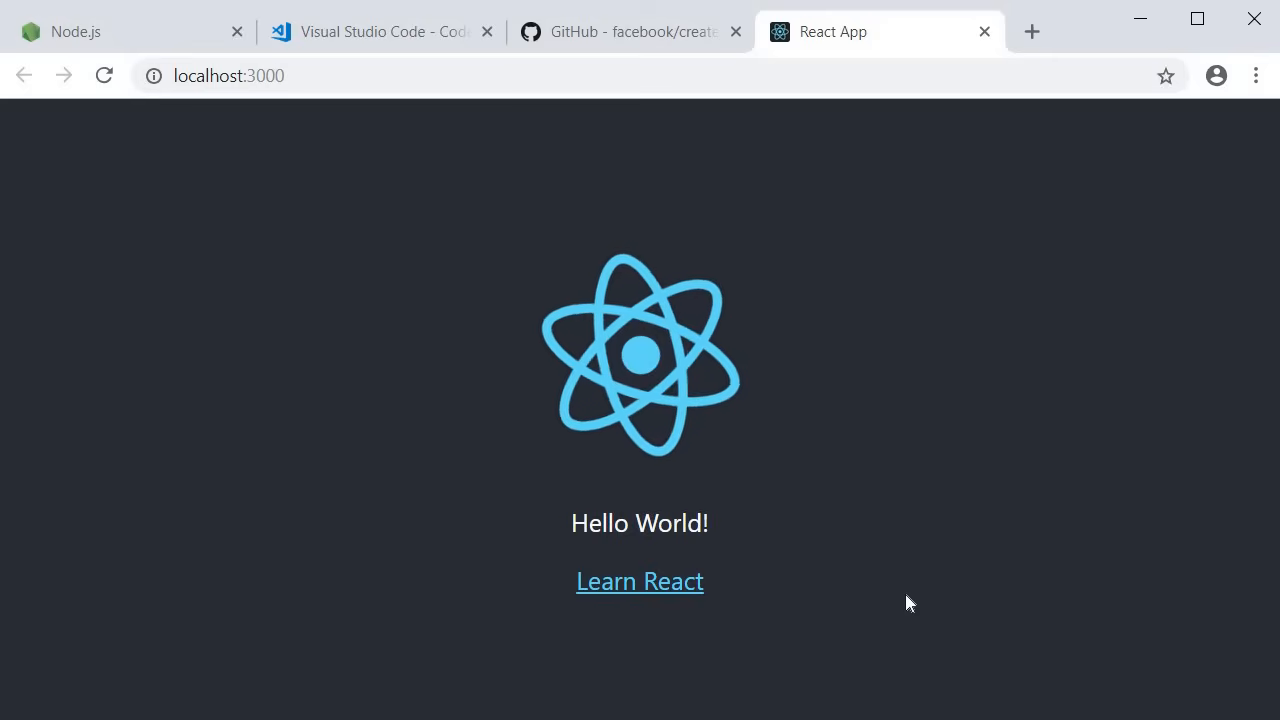